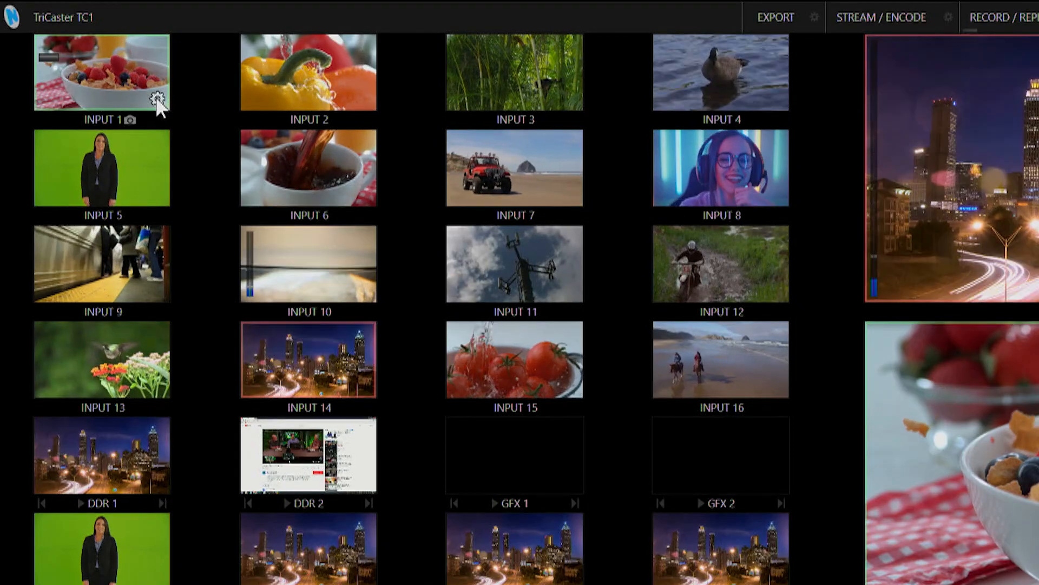
Step: Show Input 1's configuration with its Source list of Local, CONTENT1–3, POD10-TC1, PTZ in and STAGE-RIGHT
{"action": "left_click", "coordinate": [156, 98]}
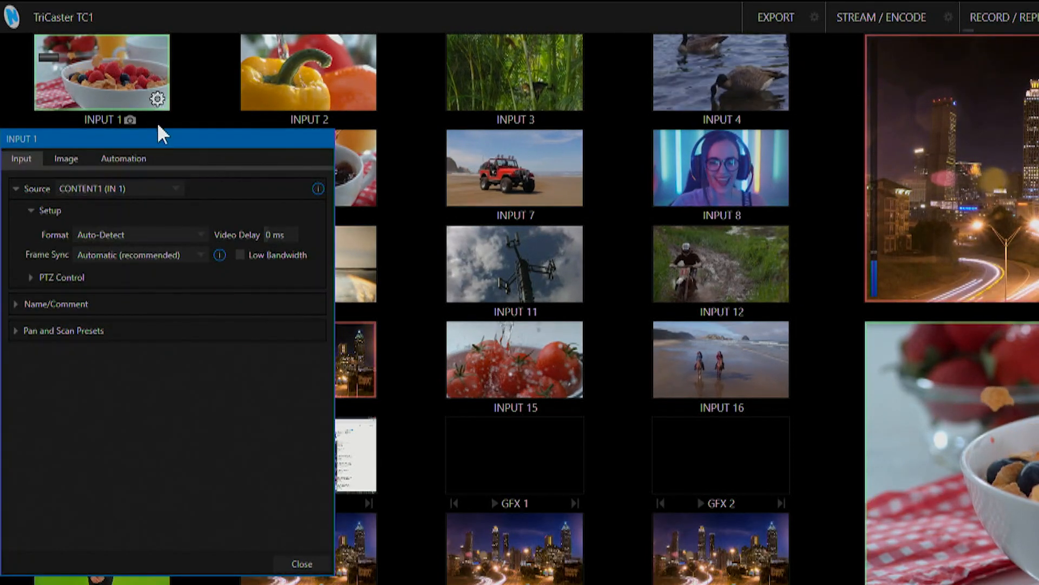
{"action": "left_click", "coordinate": [118, 188]}
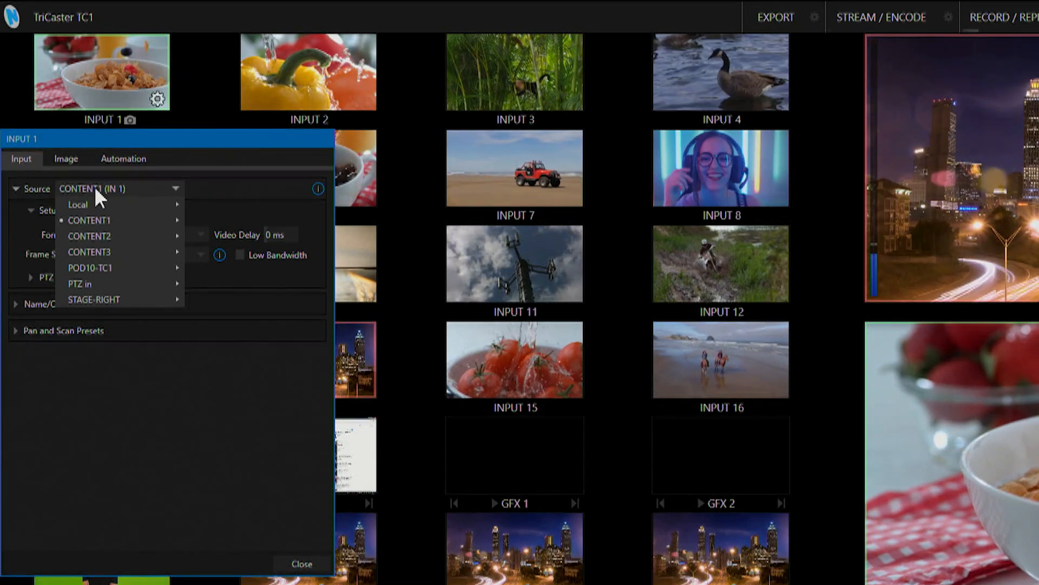
{"action": "mouse_move", "coordinate": [78, 205]}
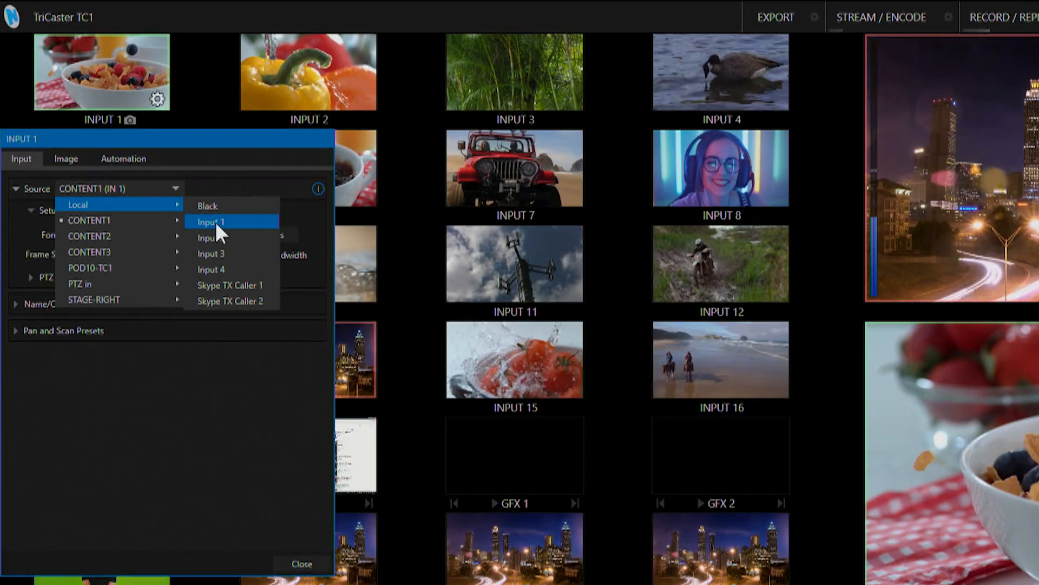
Step: Source Input 1 from local Input 1 (volcano image) and keep its Format on Auto
{"action": "left_click", "coordinate": [212, 221]}
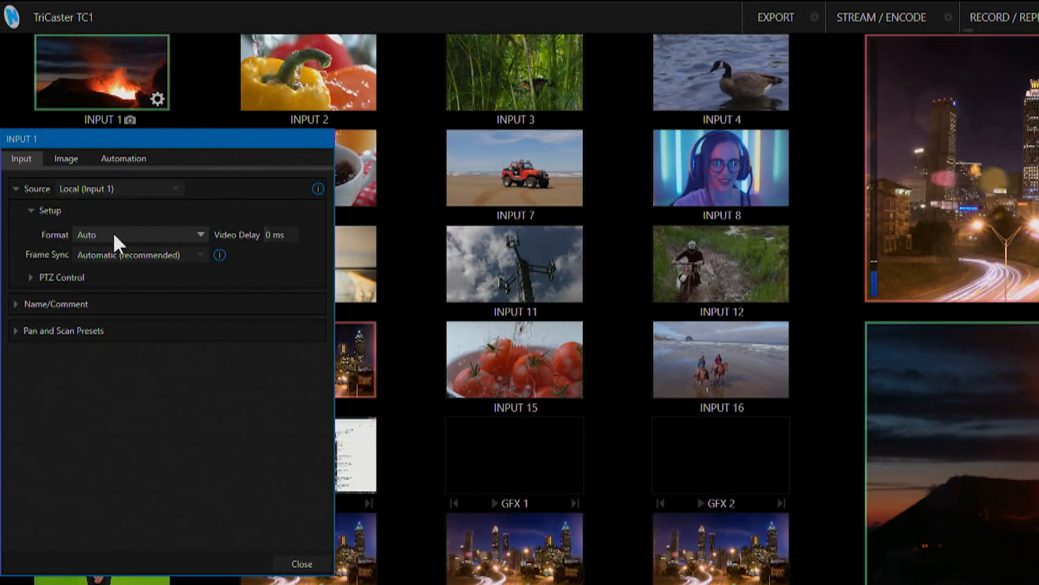
{"action": "left_click", "coordinate": [140, 235]}
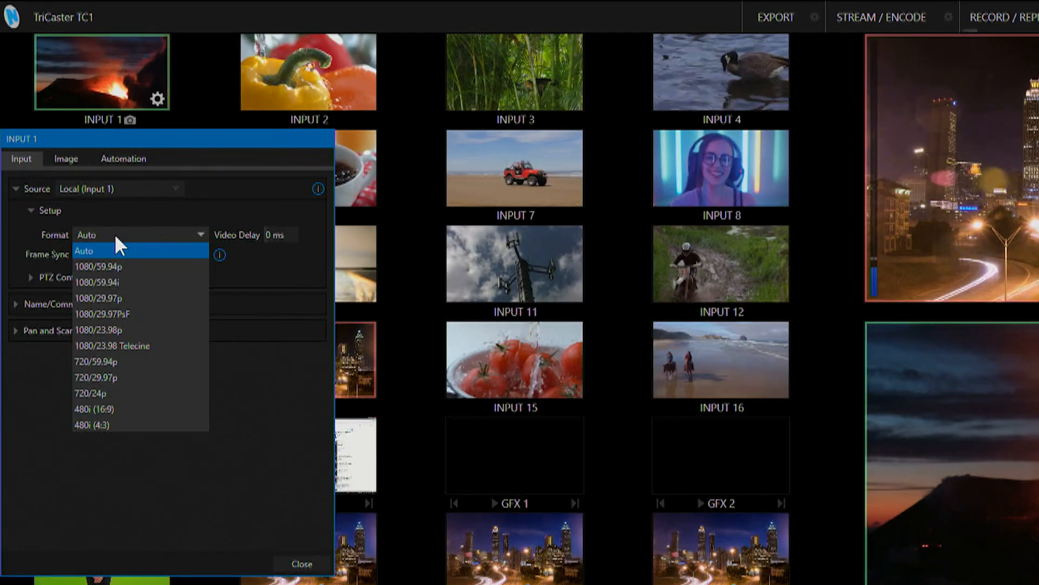
{"action": "left_click", "coordinate": [85, 250]}
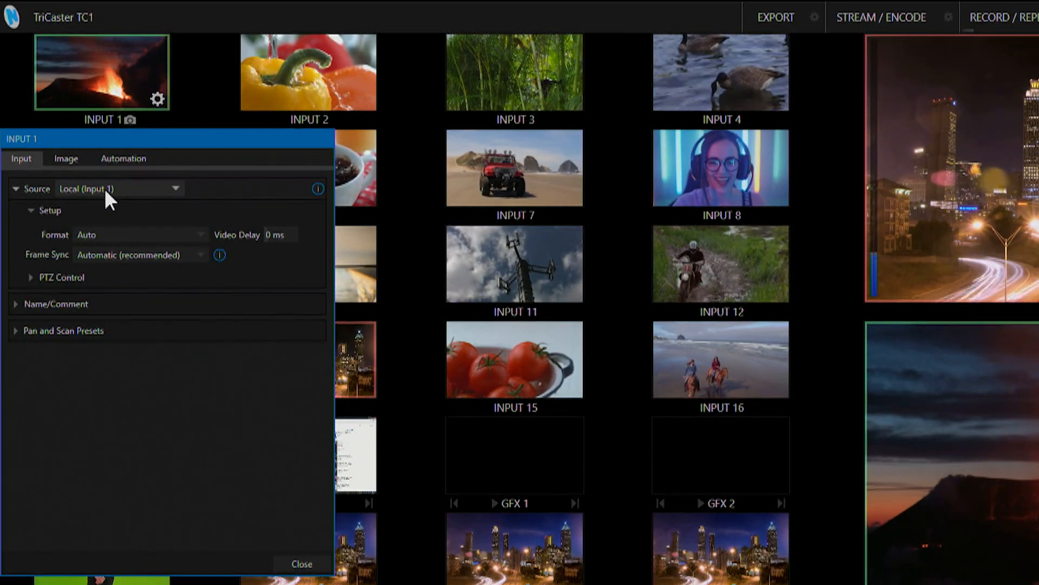
Step: Source Input 1 from CONTENT1's IN 1, showing the cereal bowl image over NDI
{"action": "left_click", "coordinate": [120, 188]}
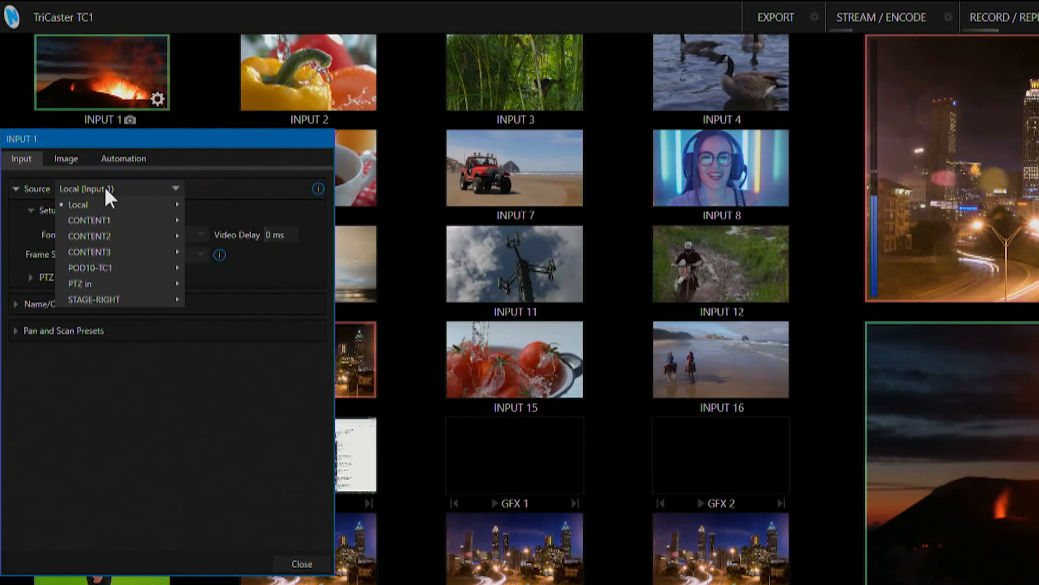
{"action": "mouse_move", "coordinate": [90, 220]}
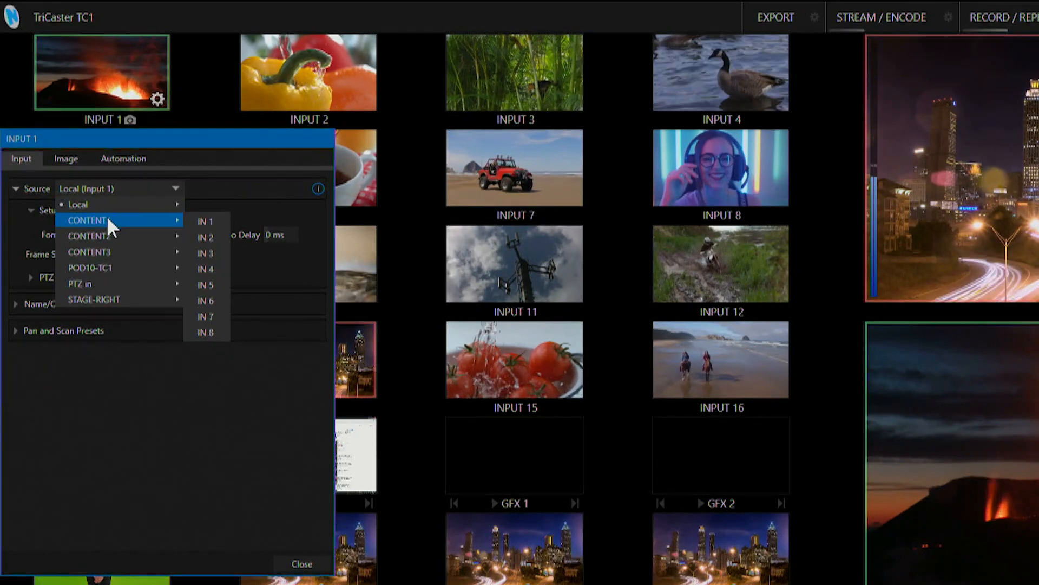
{"action": "mouse_move", "coordinate": [111, 236]}
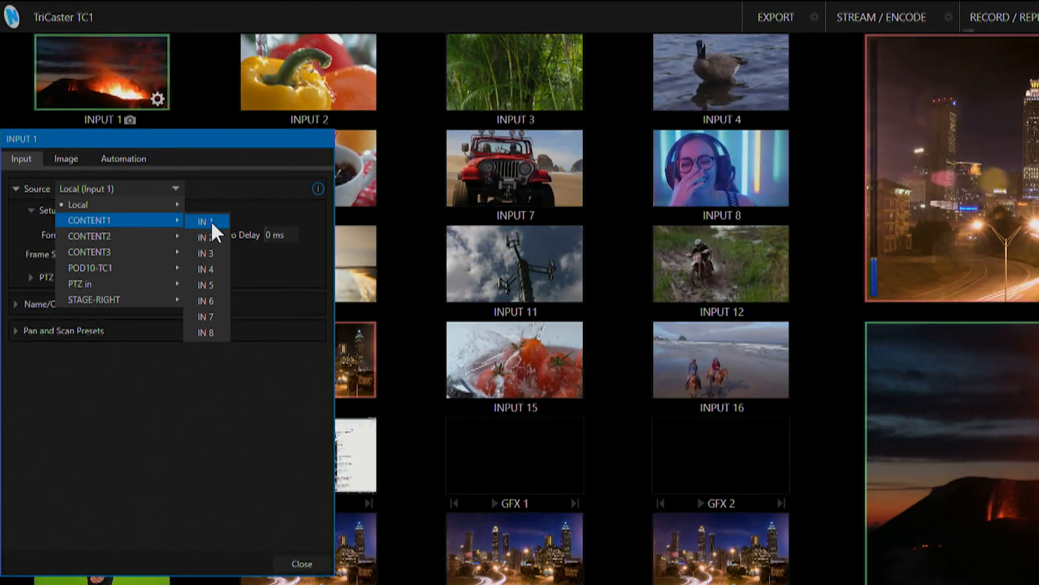
{"action": "left_click", "coordinate": [203, 221]}
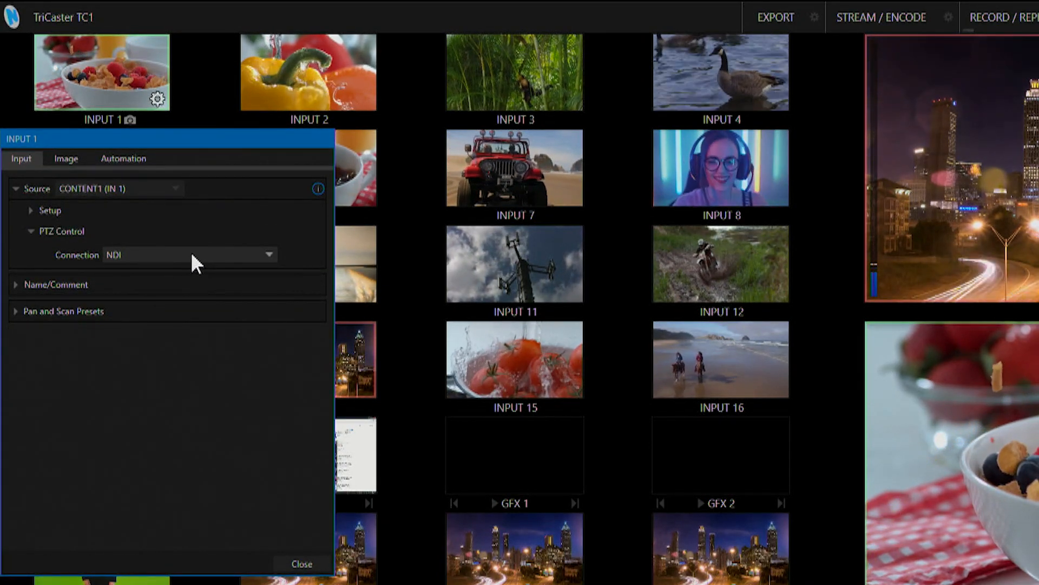
{"action": "left_click", "coordinate": [189, 255]}
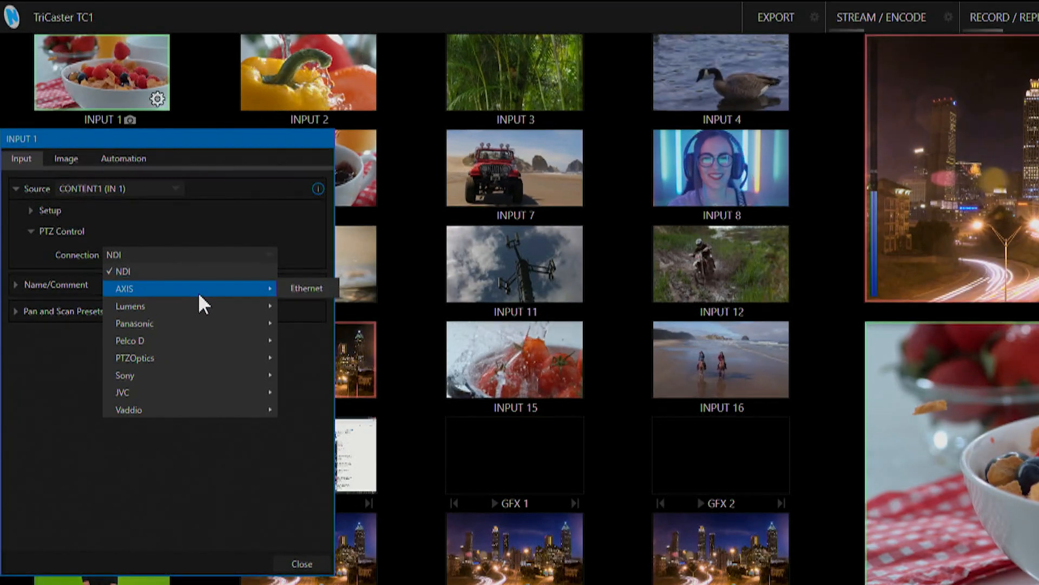
{"action": "mouse_move", "coordinate": [188, 305]}
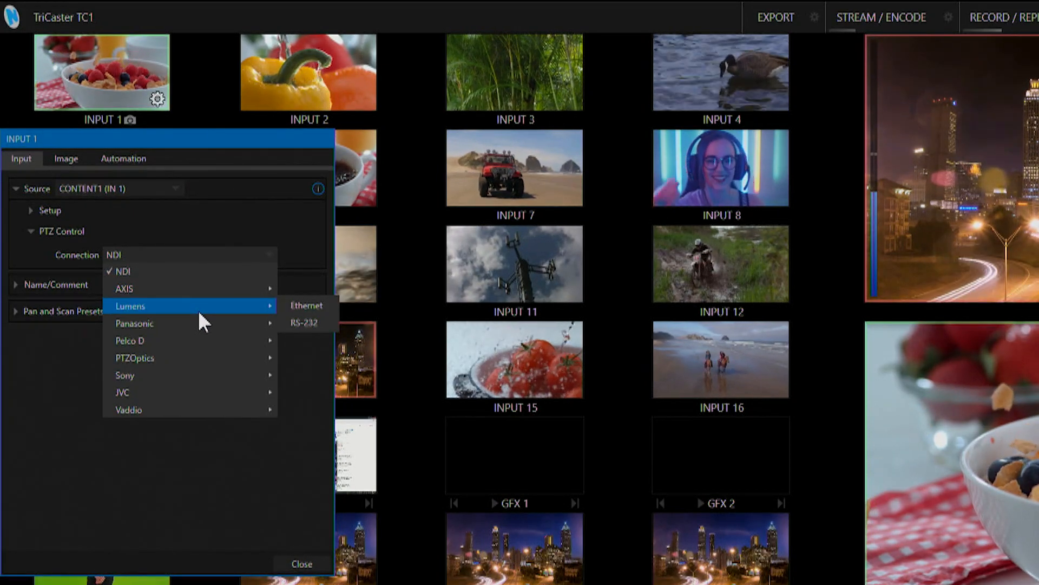
{"action": "left_click", "coordinate": [66, 158]}
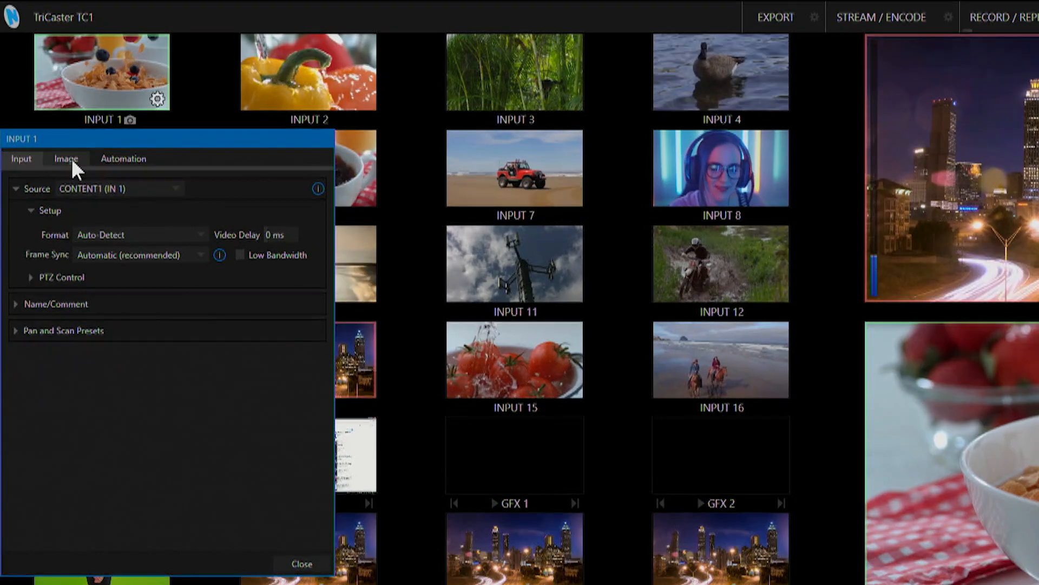
Step: Review Input 1's Image settings (Auto Color, Proc Amp, LiveMatte, Crop Source), then its Automation options
{"action": "left_click", "coordinate": [66, 158]}
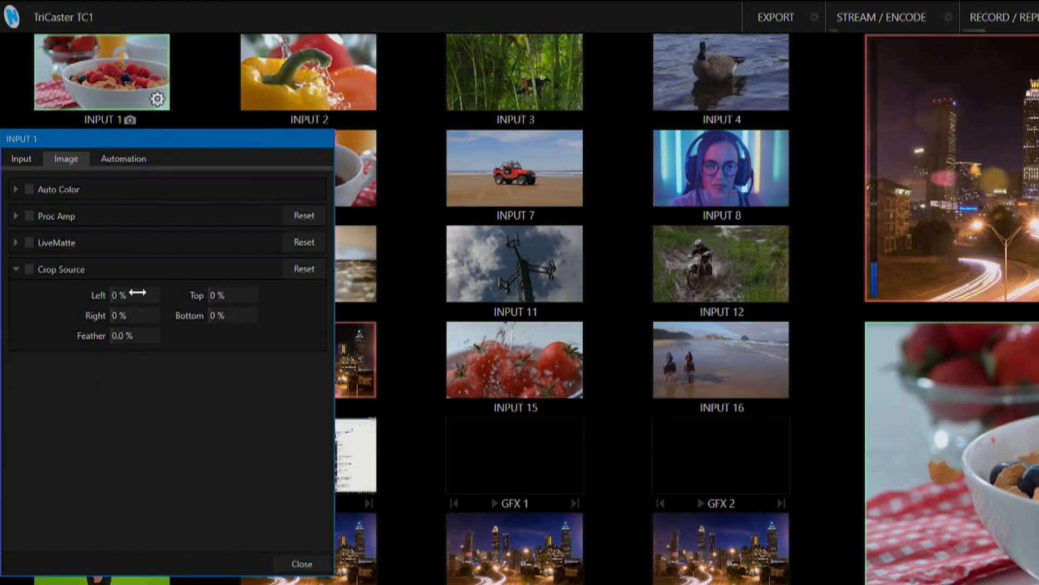
{"action": "left_click", "coordinate": [122, 158]}
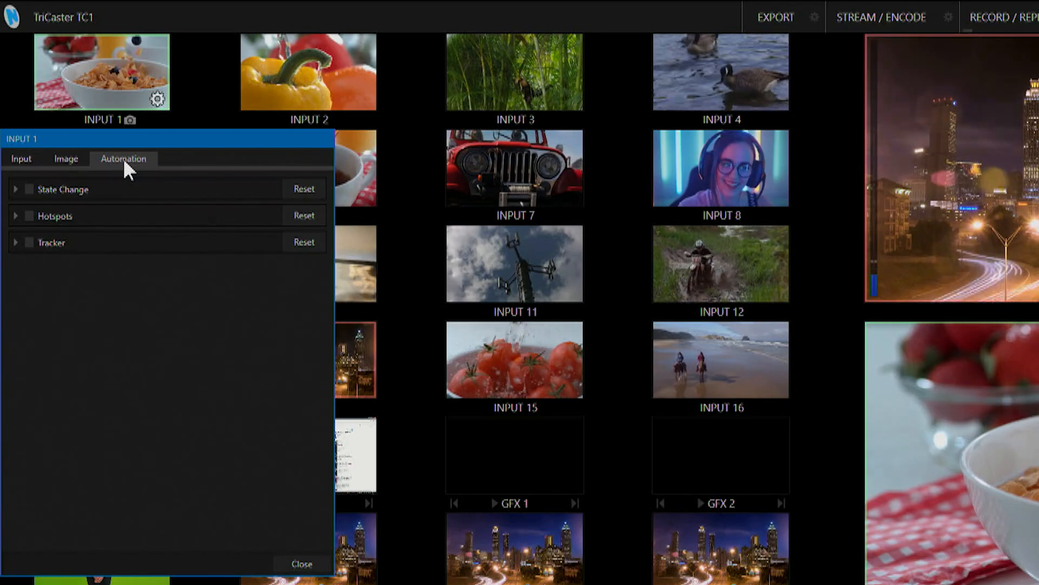